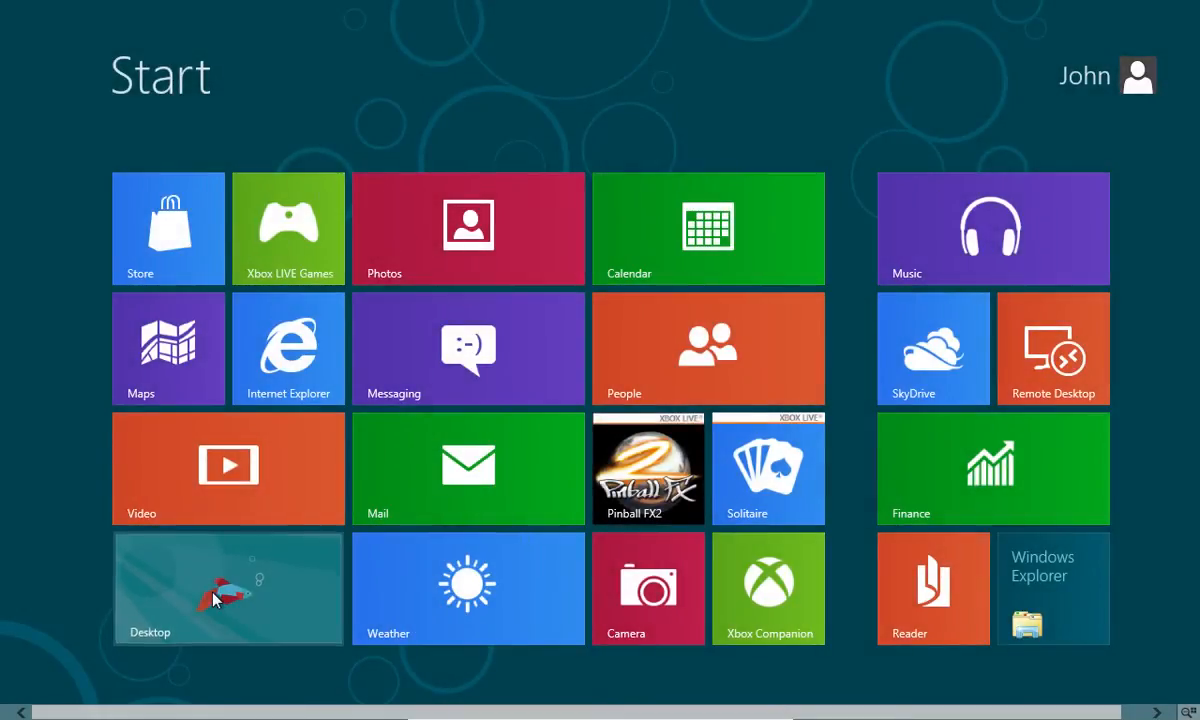
View the computer's drives in File Explorer to confirm the installation disc is in drive D.
left_click(228, 588)
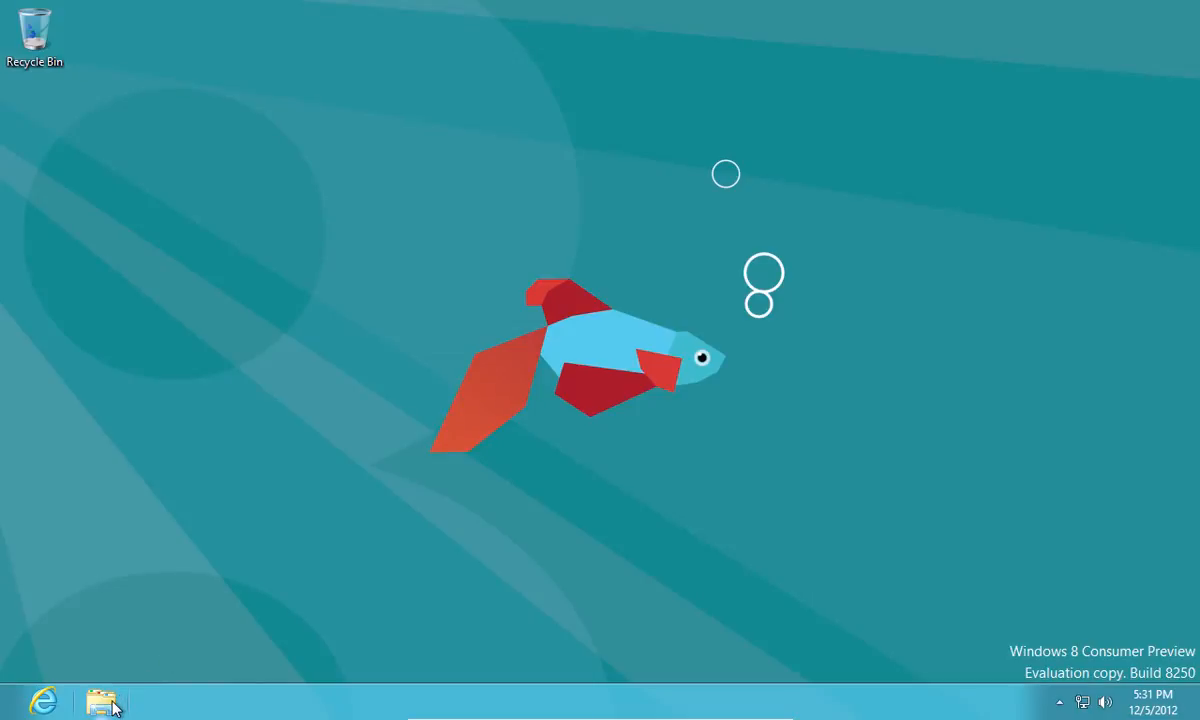
left_click(104, 702)
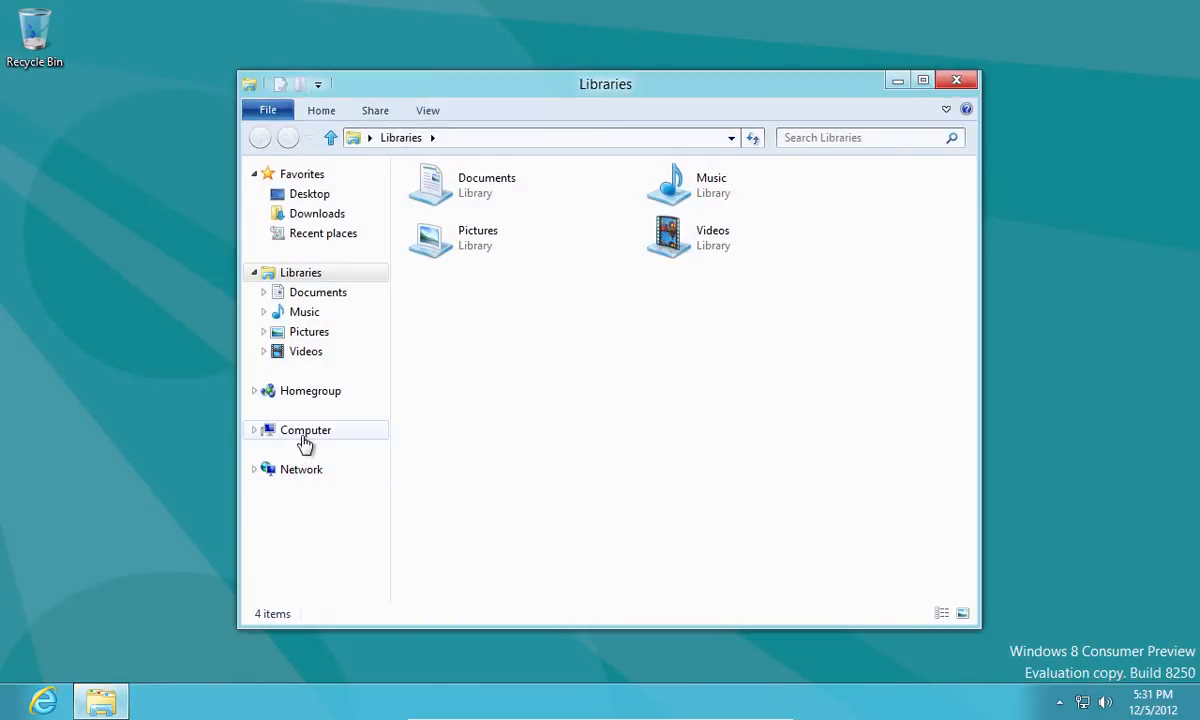
left_click(304, 430)
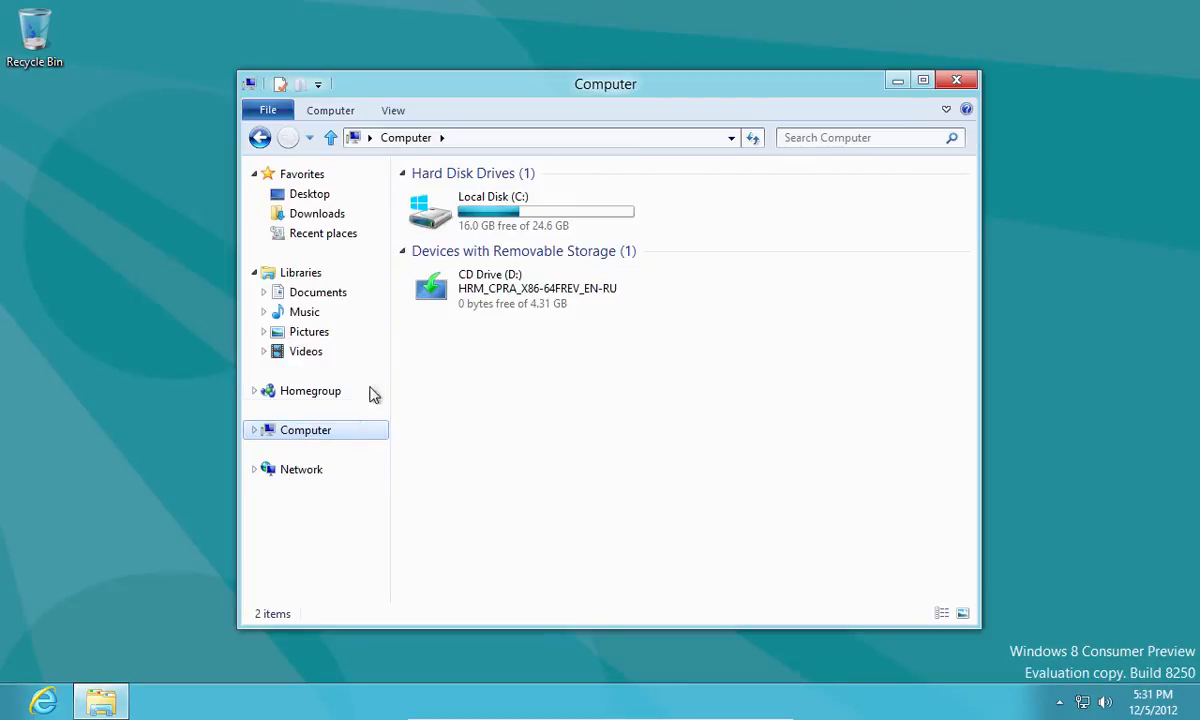
left_click(520, 288)
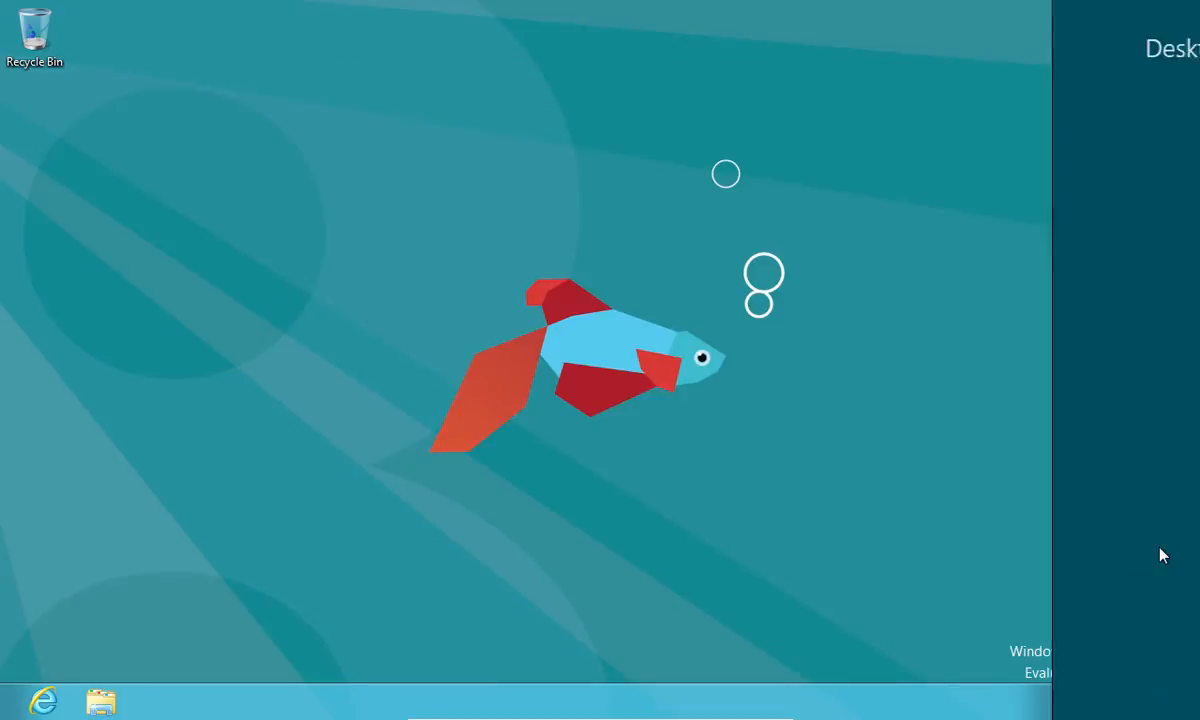
Restart the PC from the Power options so it boots into Windows 8 Setup.
left_click(1036, 592)
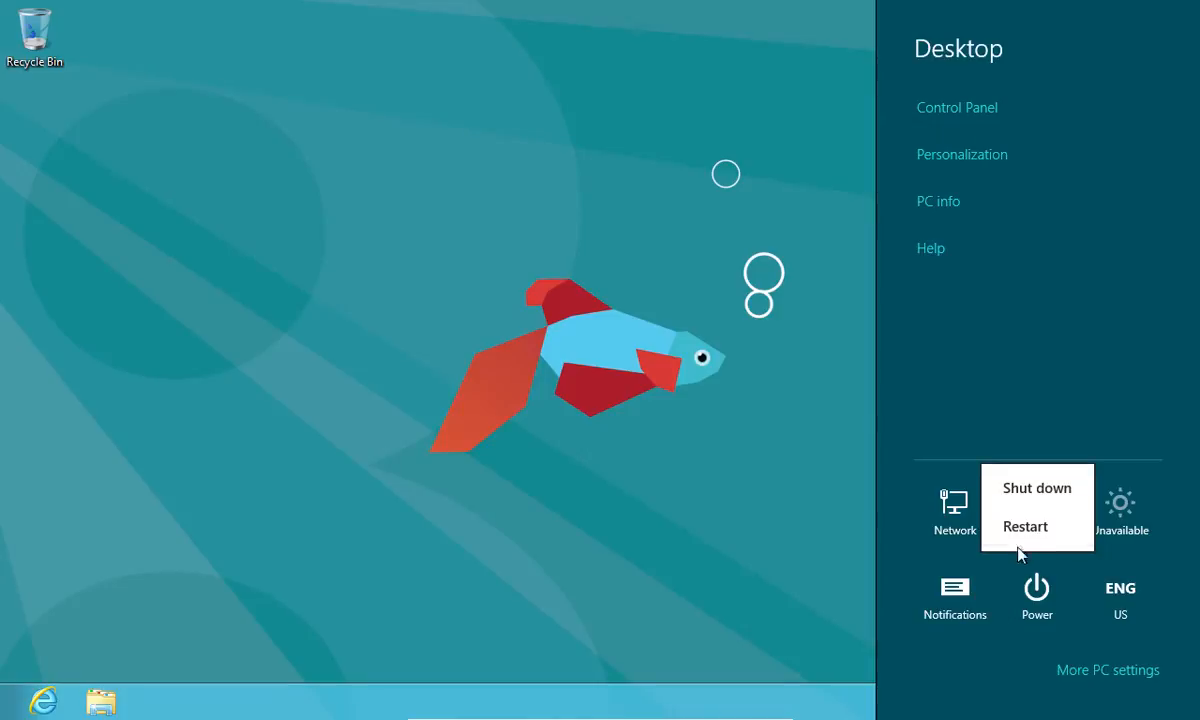
left_click(1024, 526)
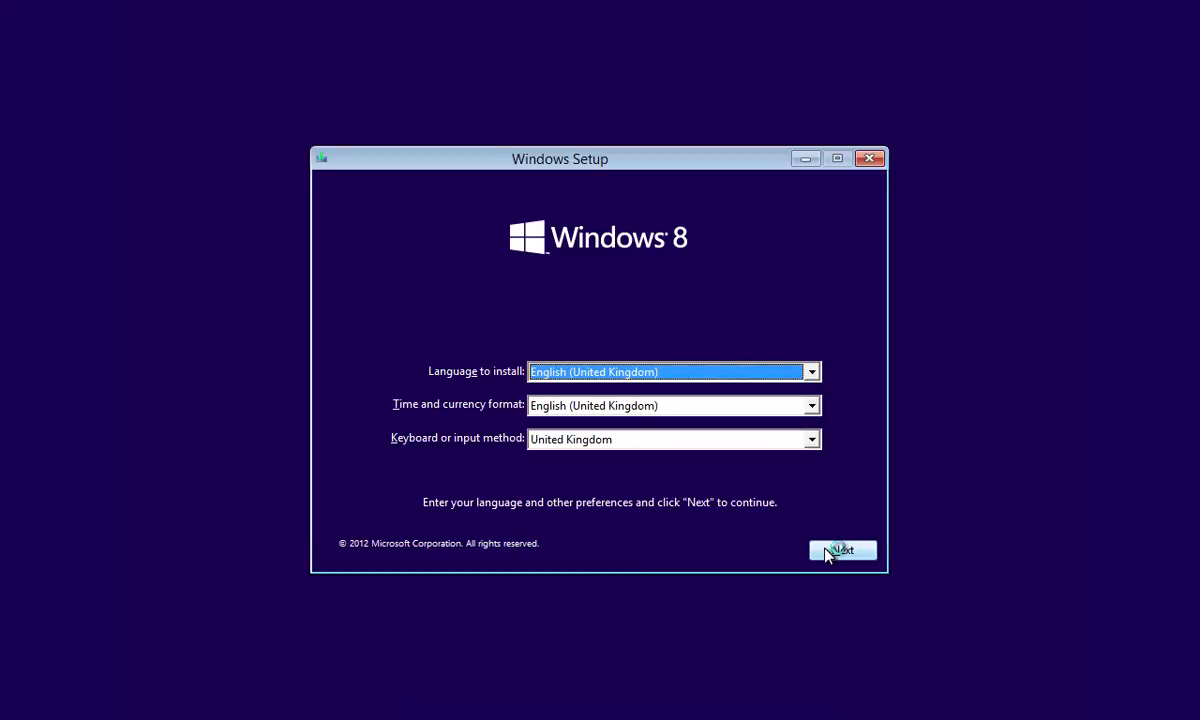
Keep UK language settings, start installation and choose Windows 8 Pro x86.
left_click(844, 550)
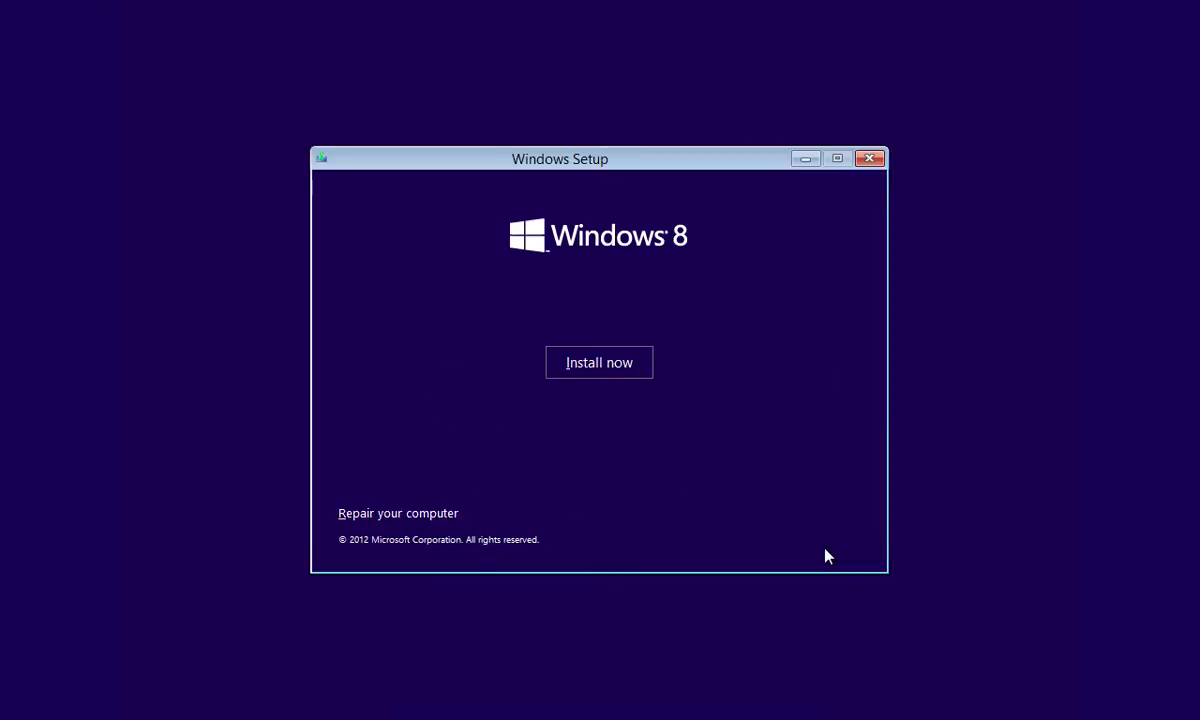
left_click(600, 362)
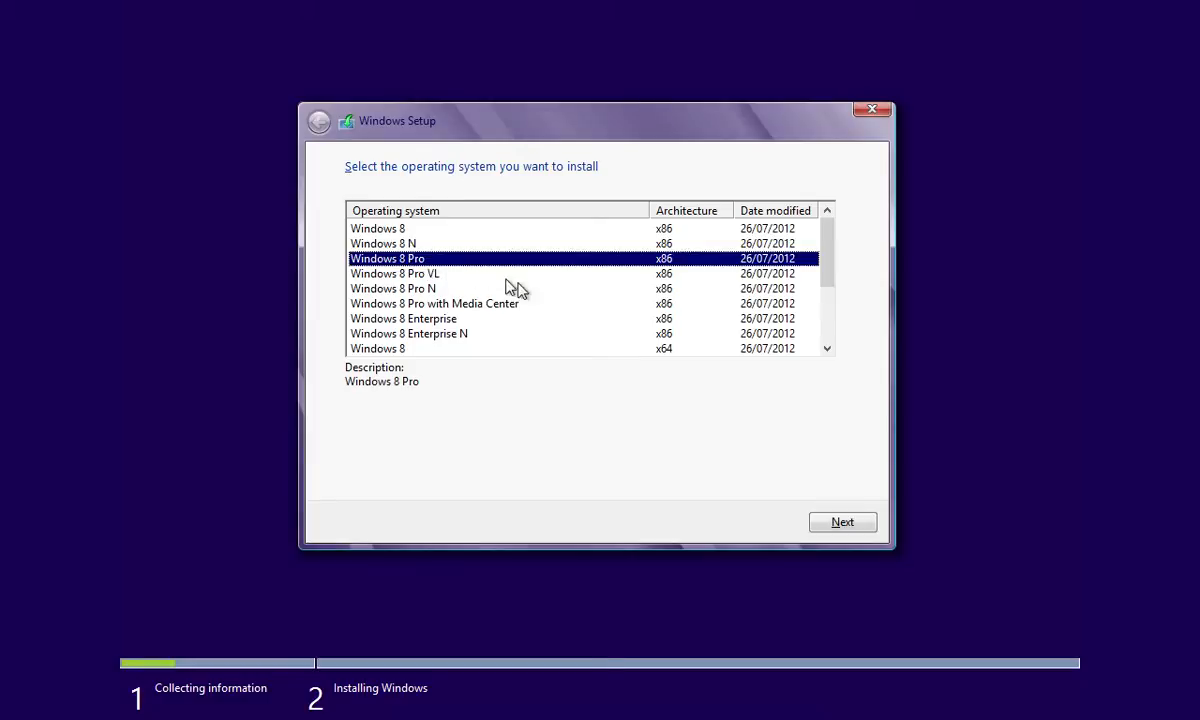
left_click(842, 522)
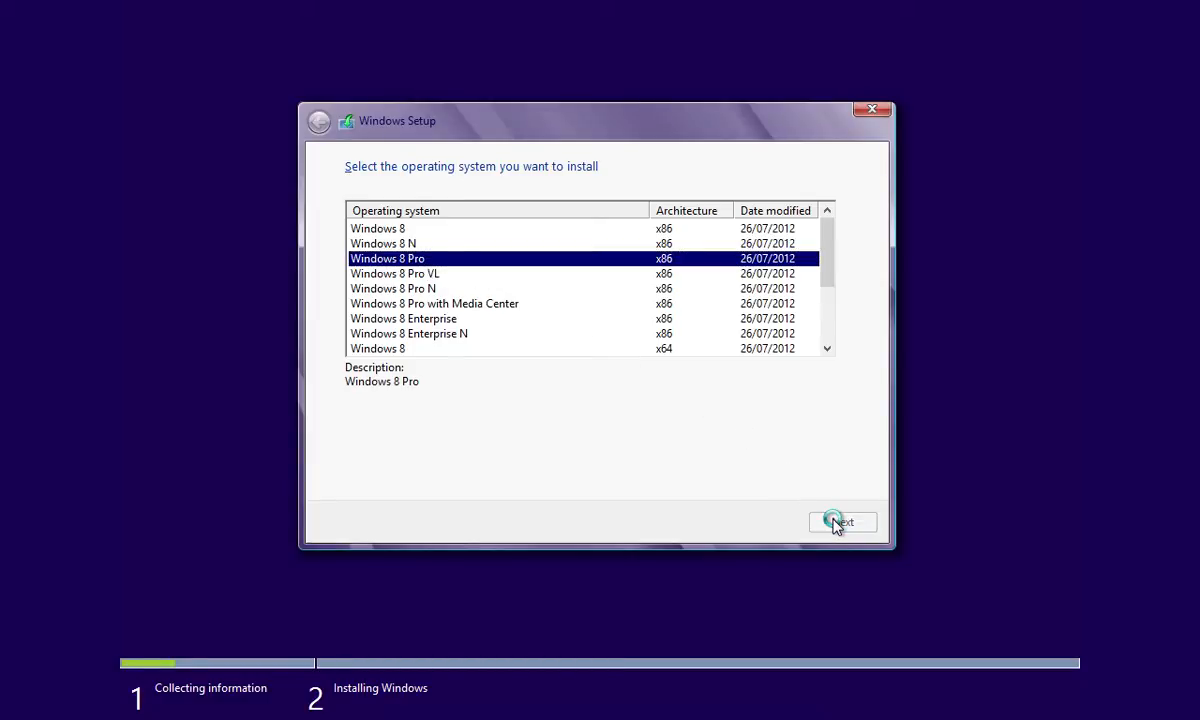
left_click(842, 522)
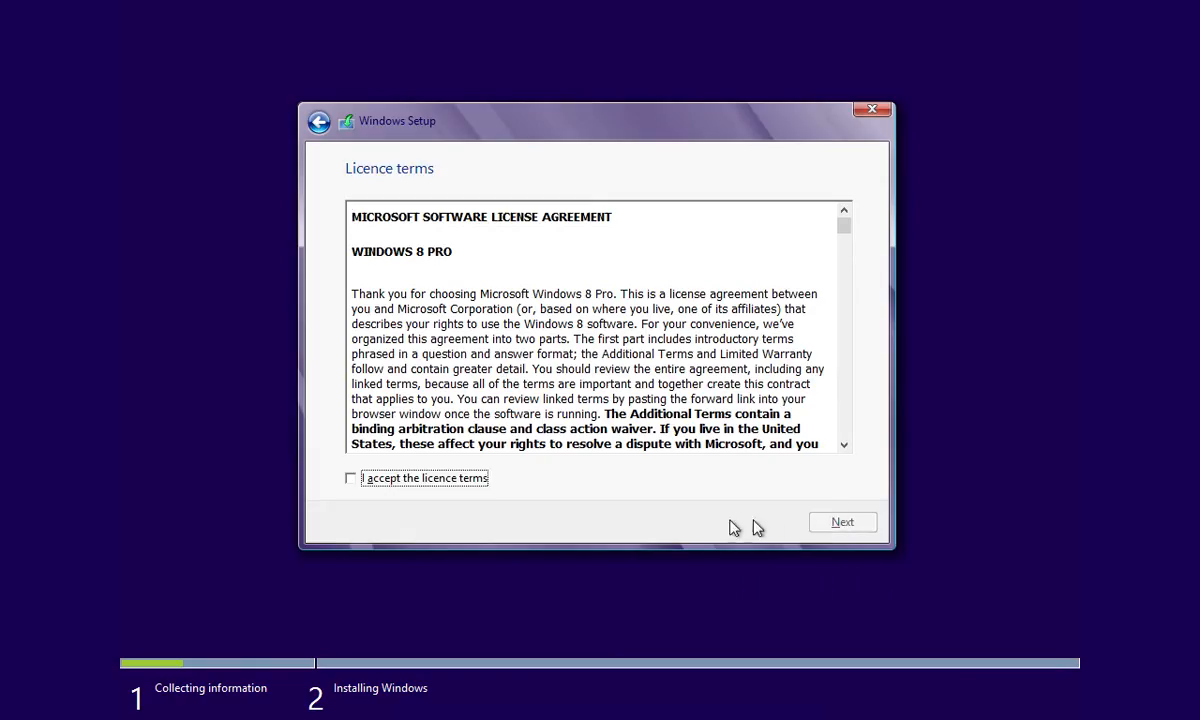
Accept the licence terms and continue to the installation type question.
left_click(350, 478)
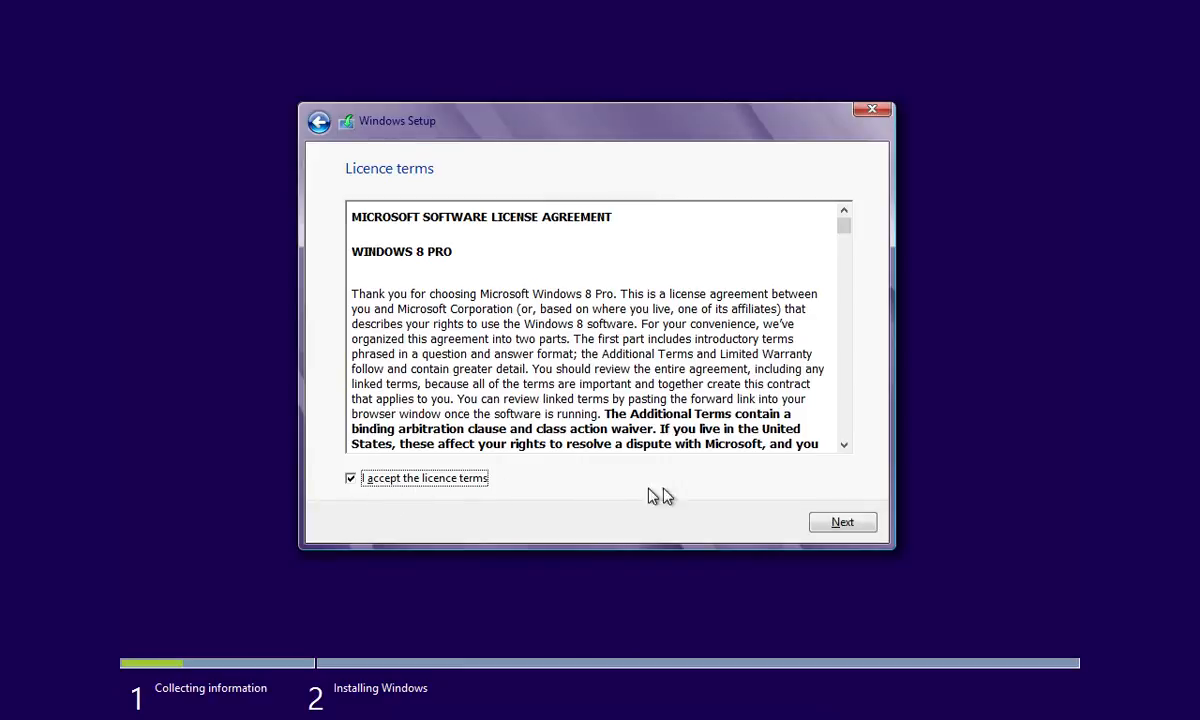
left_click(842, 520)
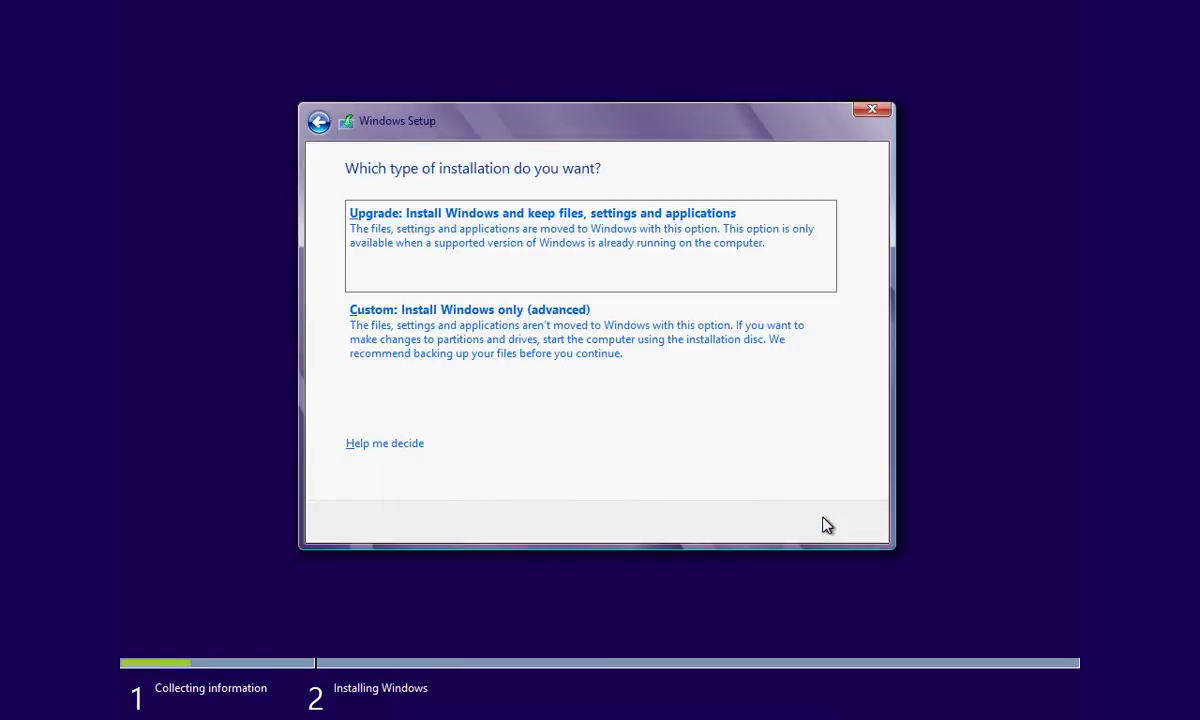
mouse_move(560, 368)
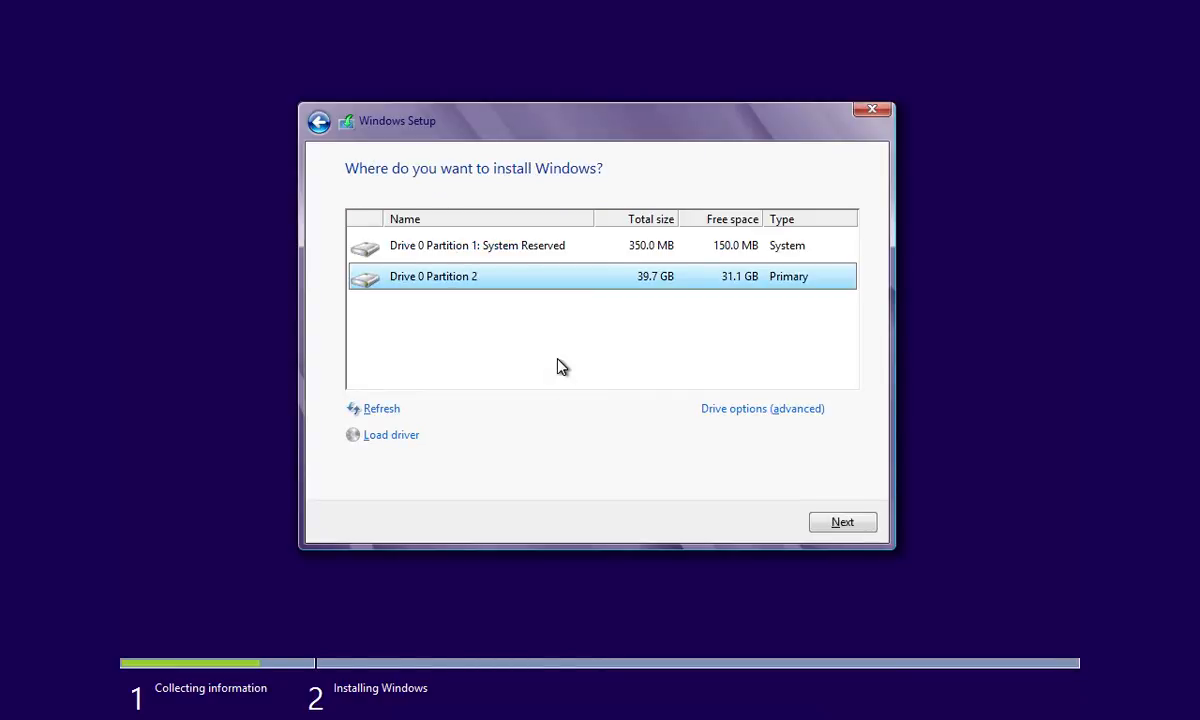
mouse_move(796, 502)
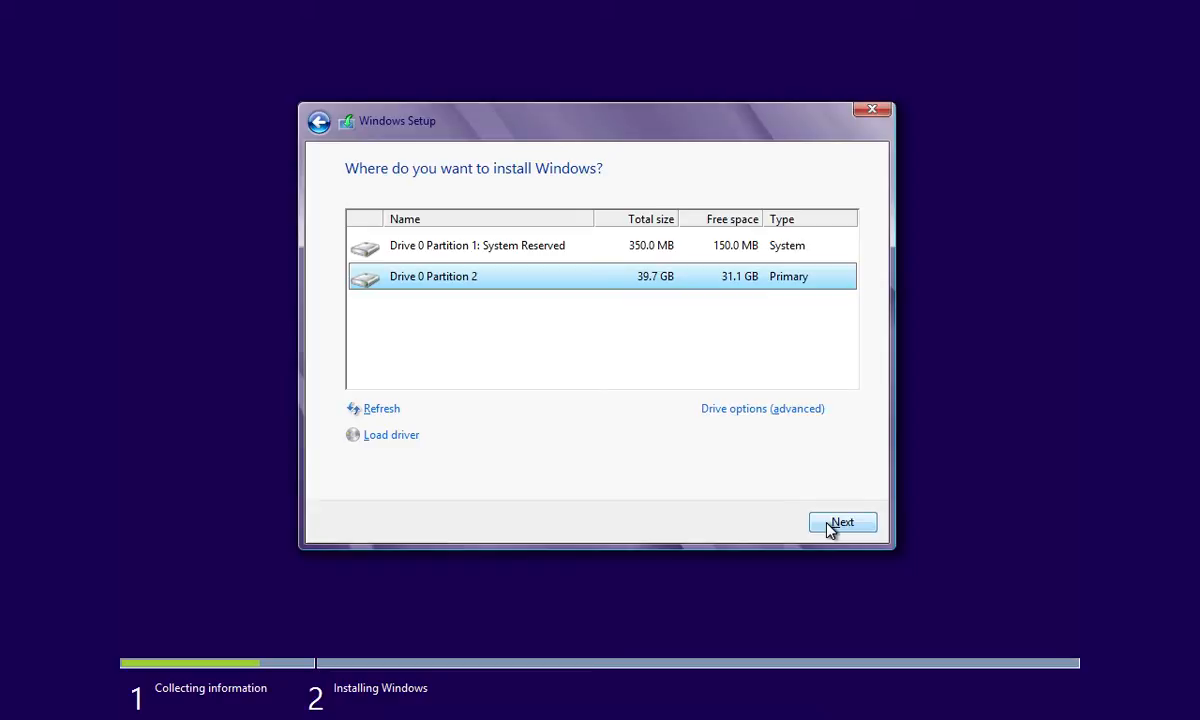
Custom-install onto Drive 0 Partition 2, allowing old files to move to Windows.old.
left_click(842, 522)
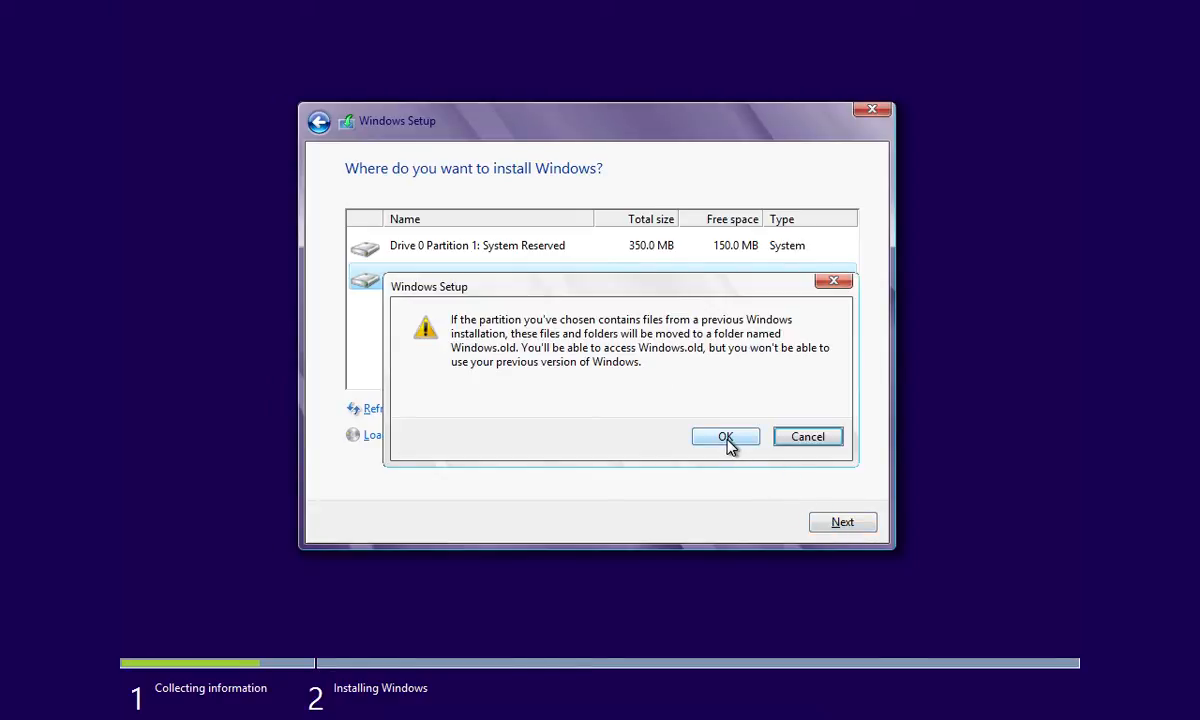
left_click(726, 436)
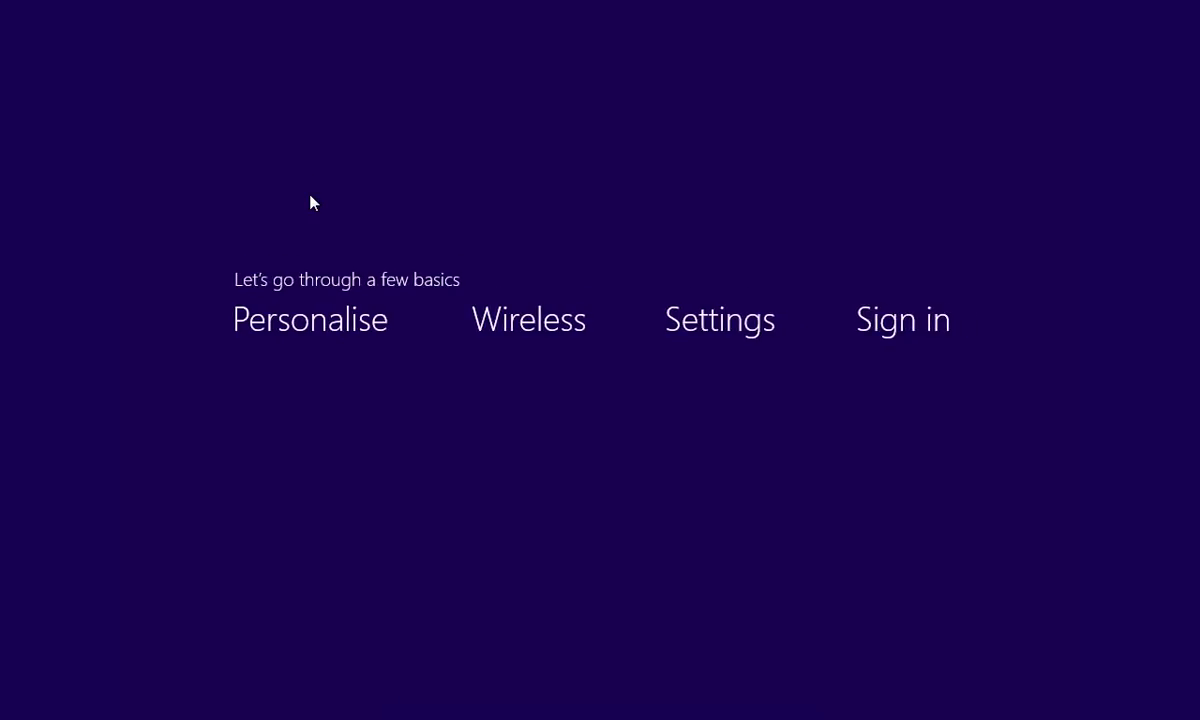
Name the PC 'Work' and accept the express settings.
left_click(310, 320)
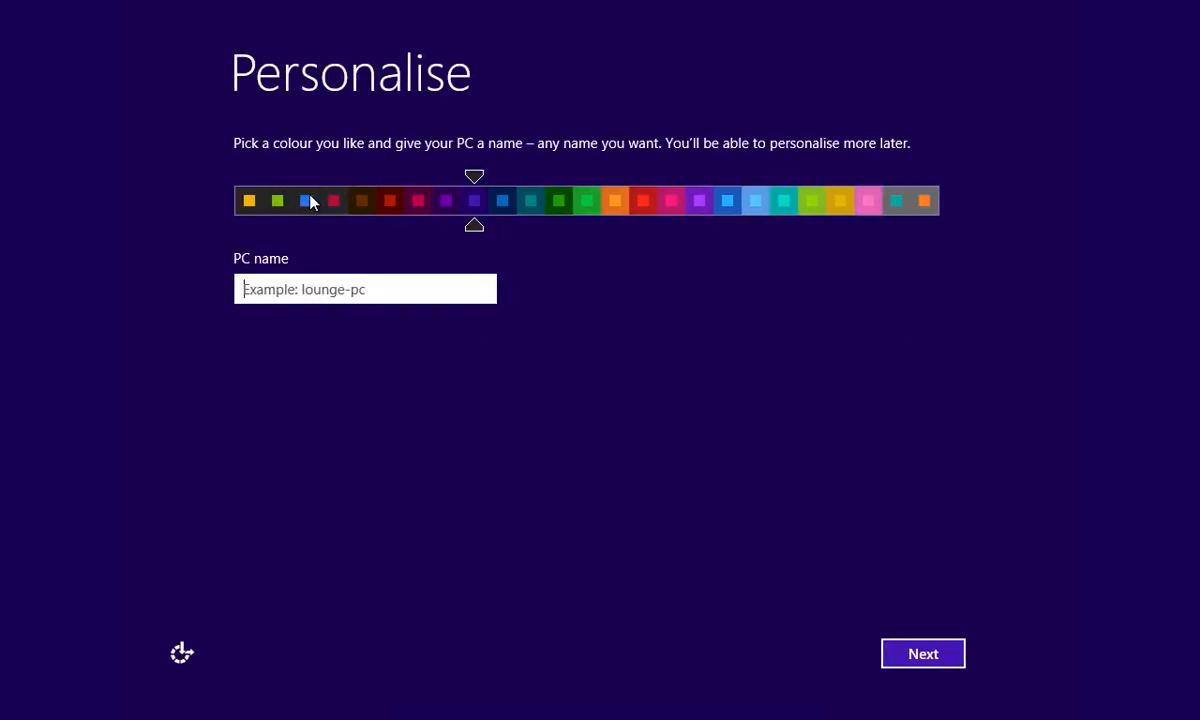
type("Work")
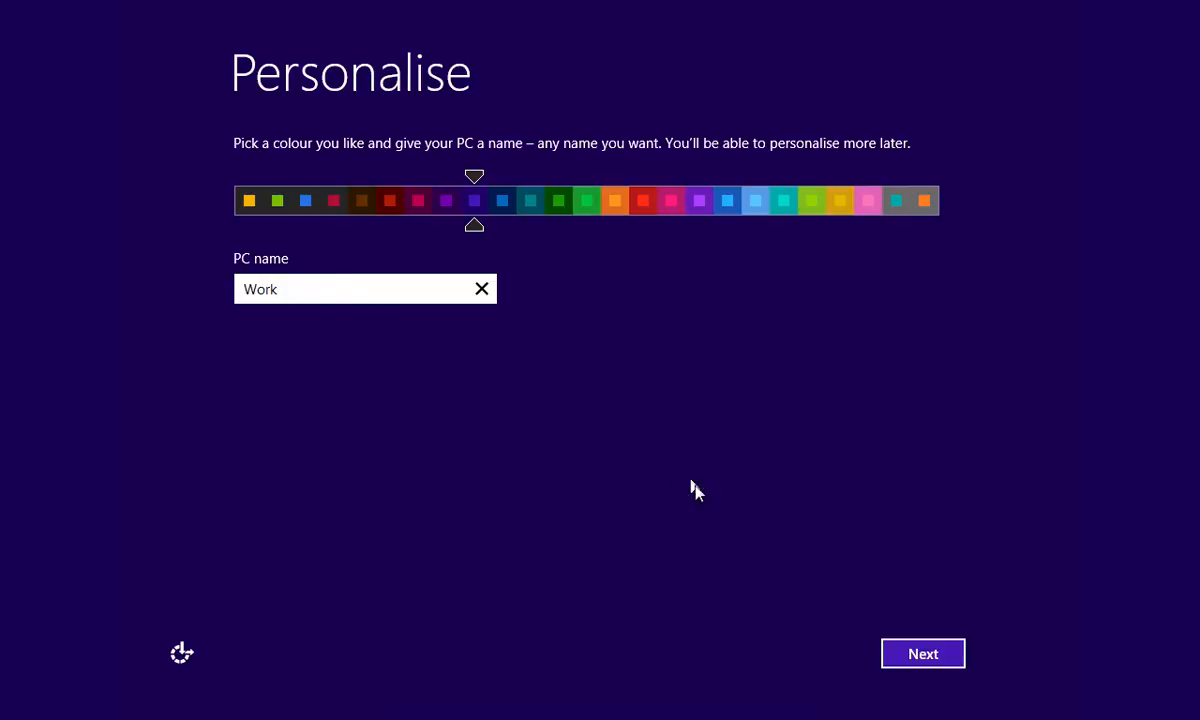
left_click(922, 652)
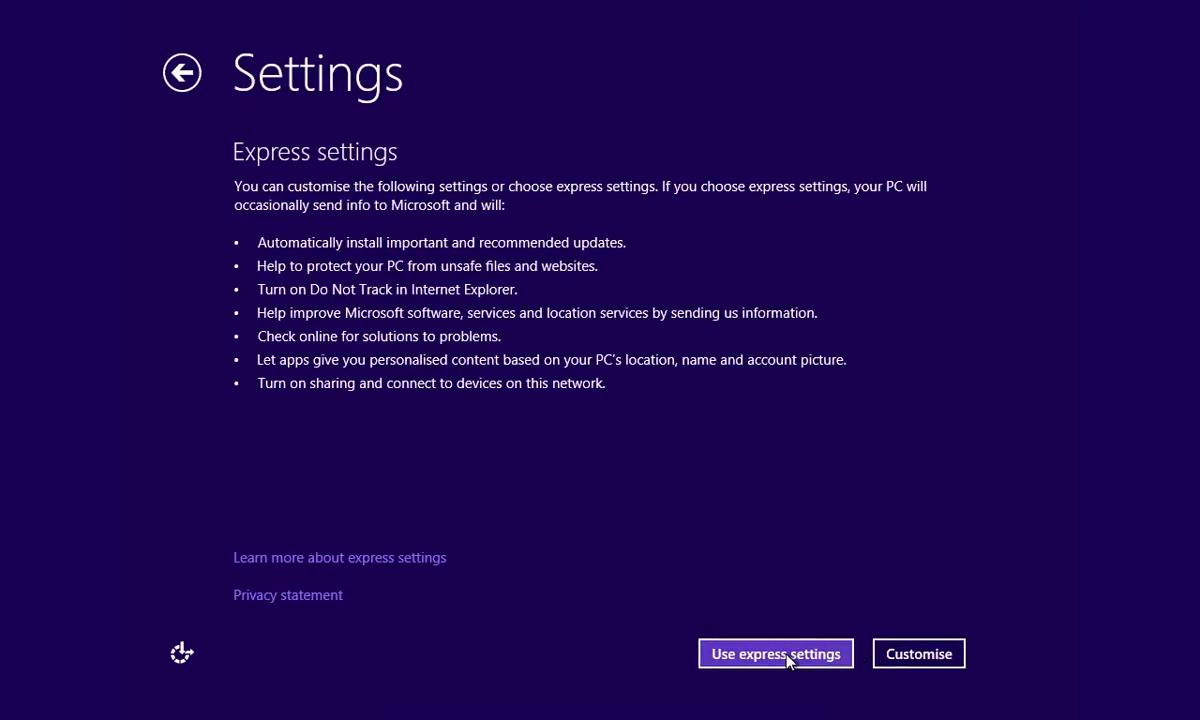
left_click(776, 652)
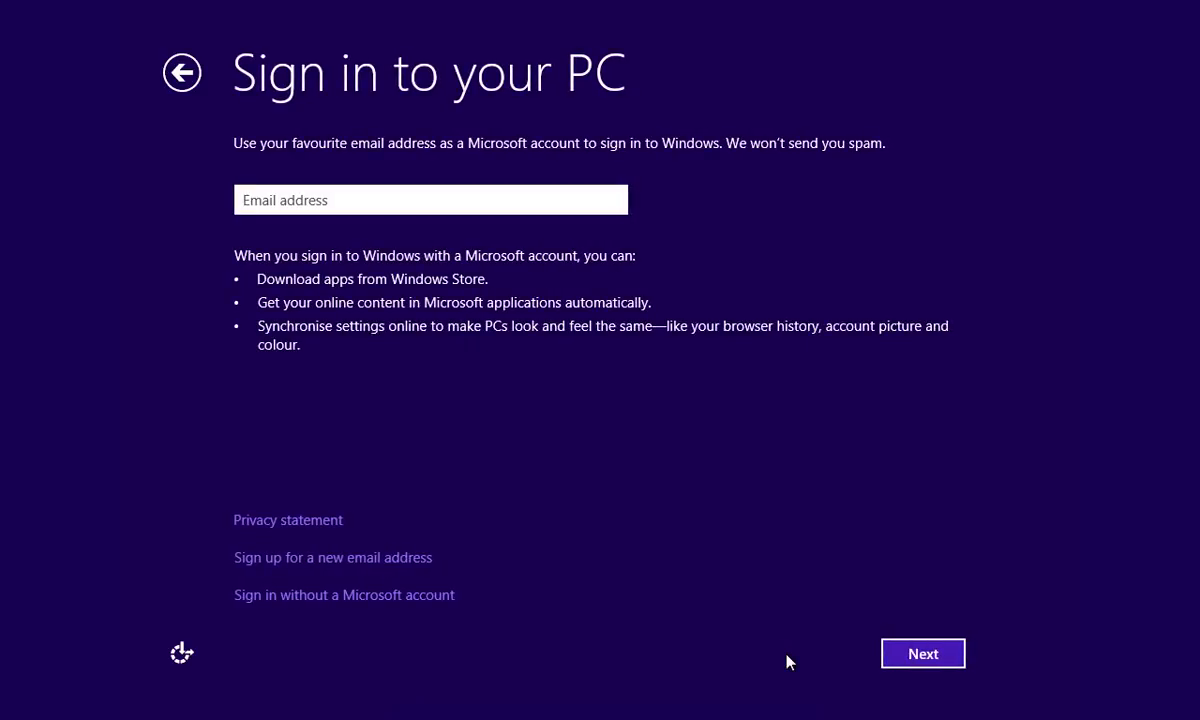
mouse_move(448, 616)
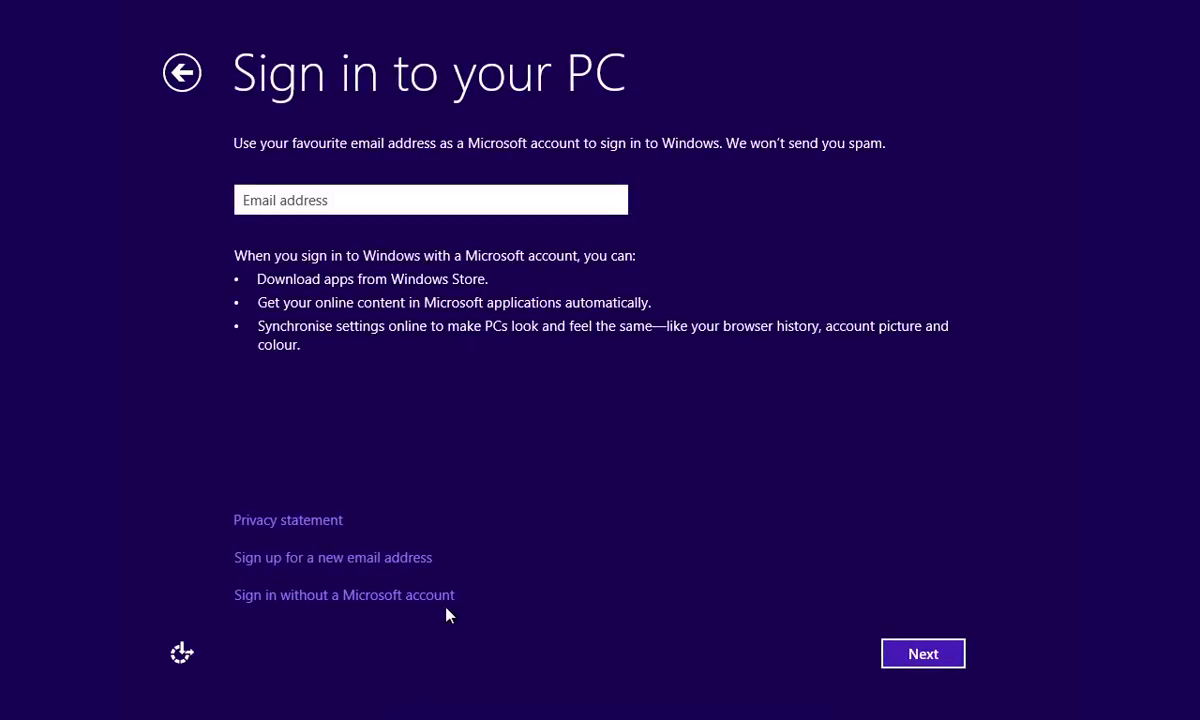
Skip the Microsoft account and create local account 'John', then finish setup.
left_click(342, 596)
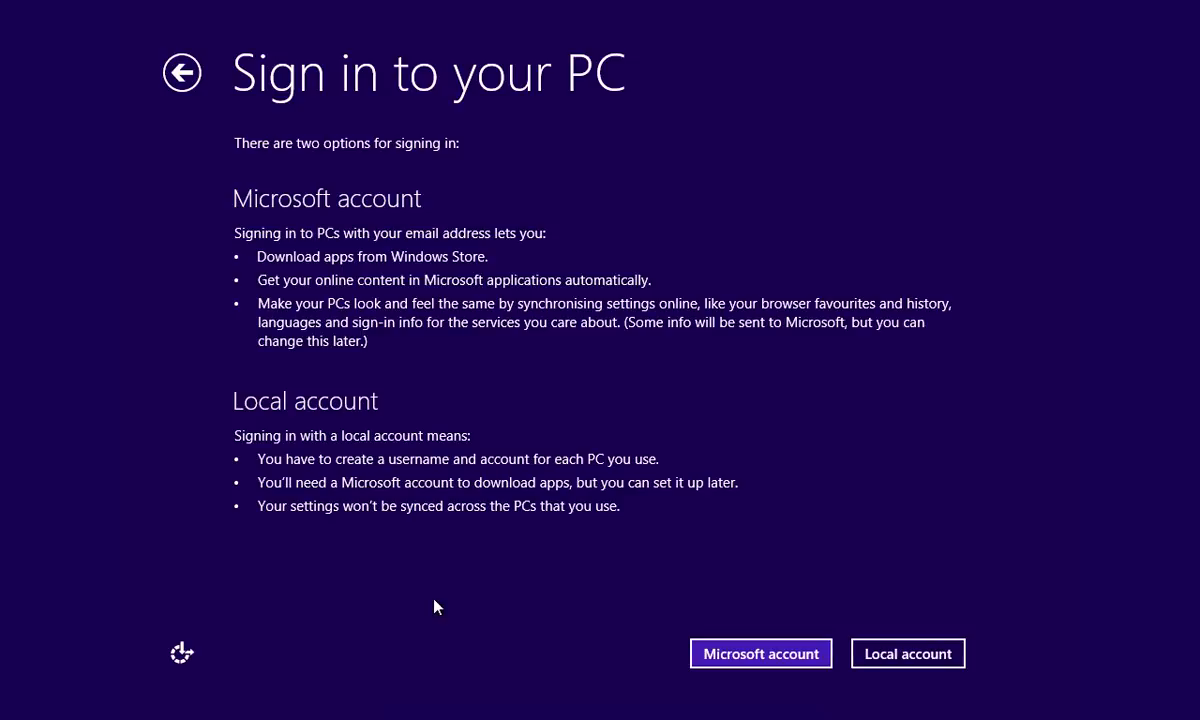
mouse_move(770, 620)
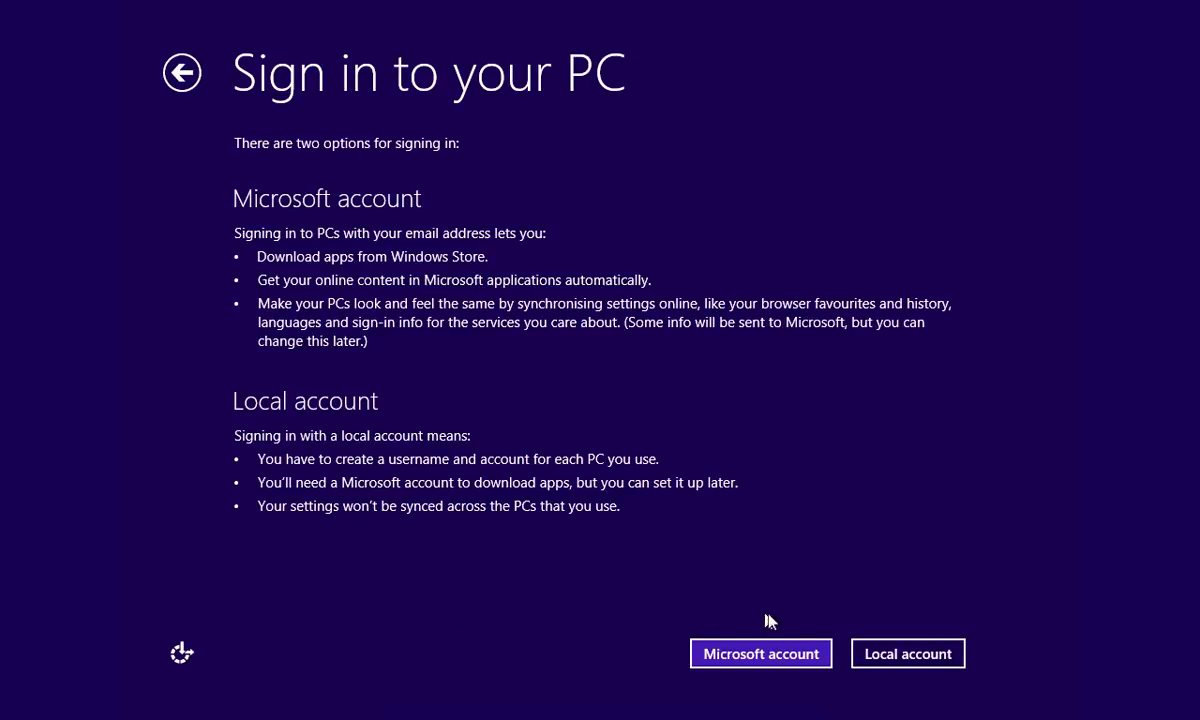
left_click(908, 652)
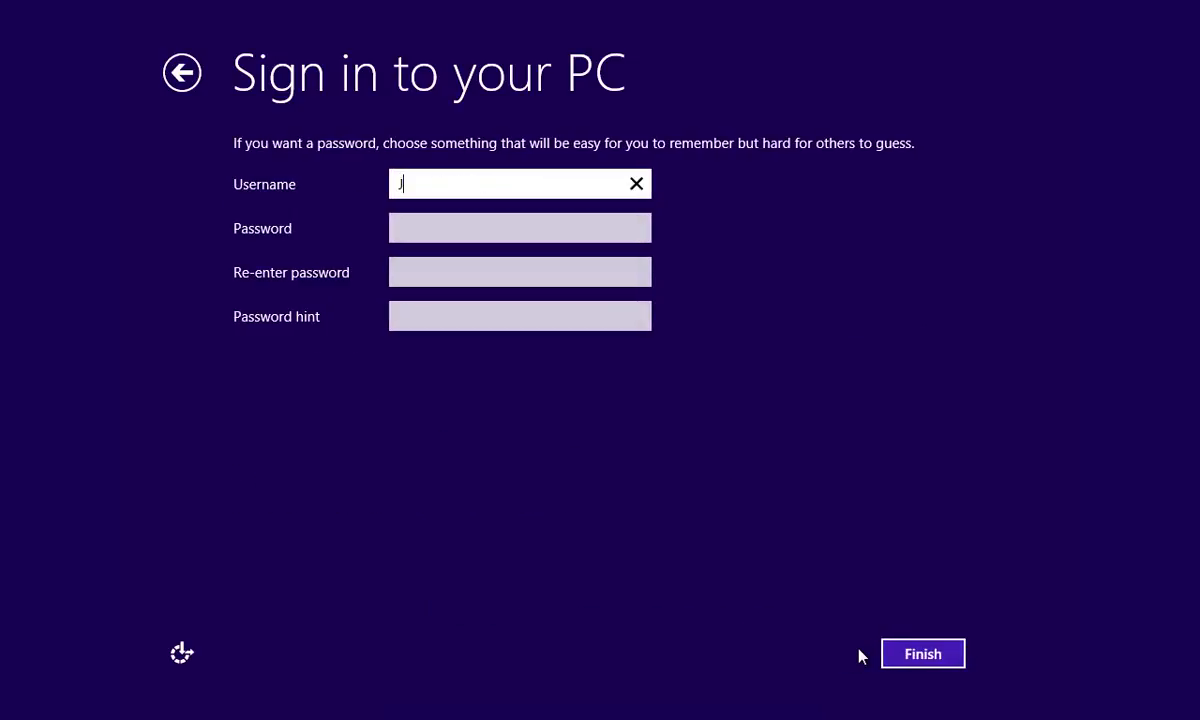
type("ohn")
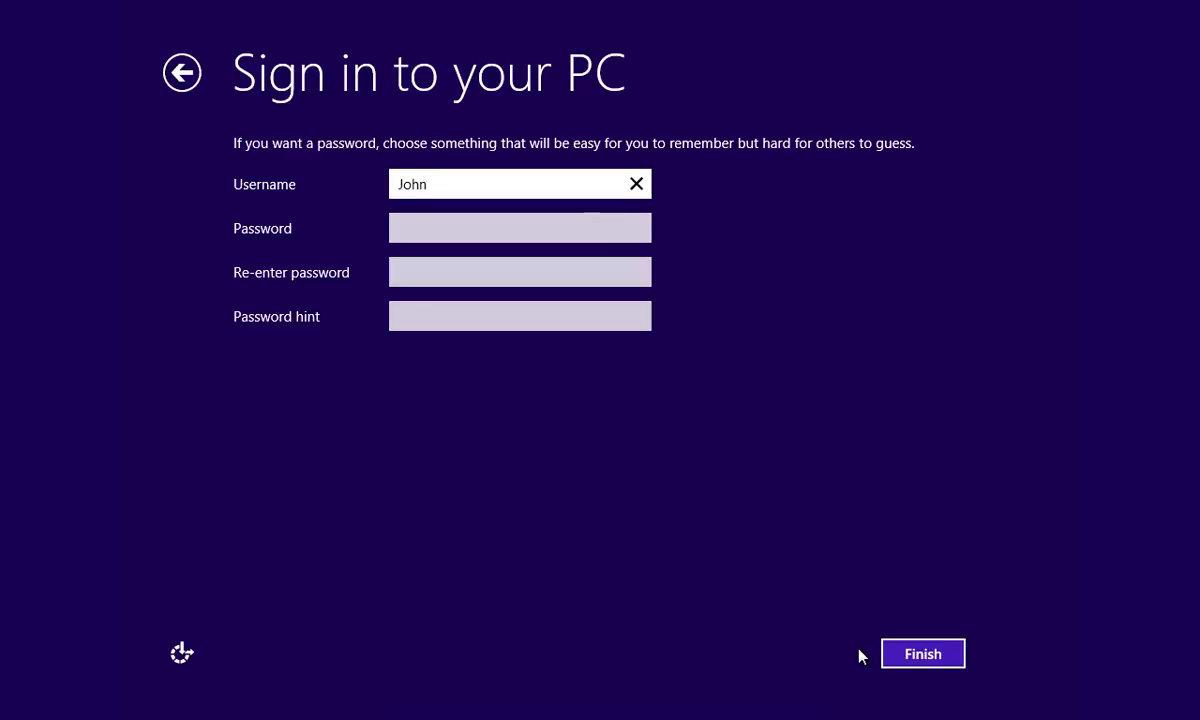
left_click(924, 652)
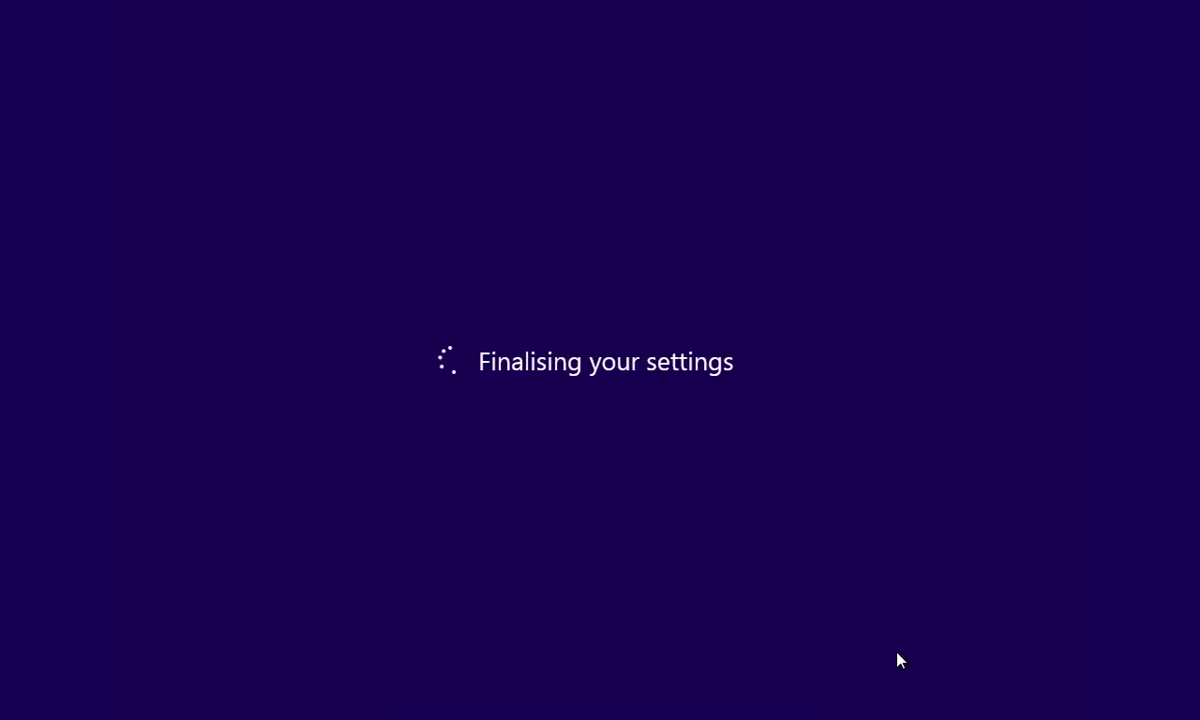